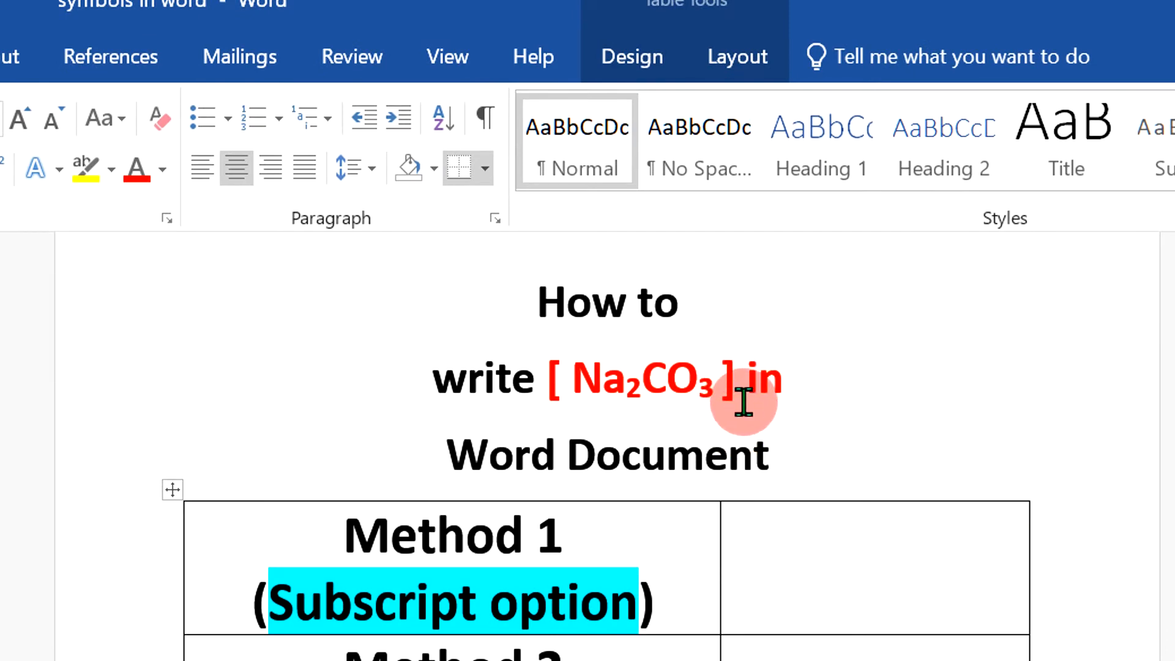
{"action": "mouse_move", "coordinate": [656, 377]}
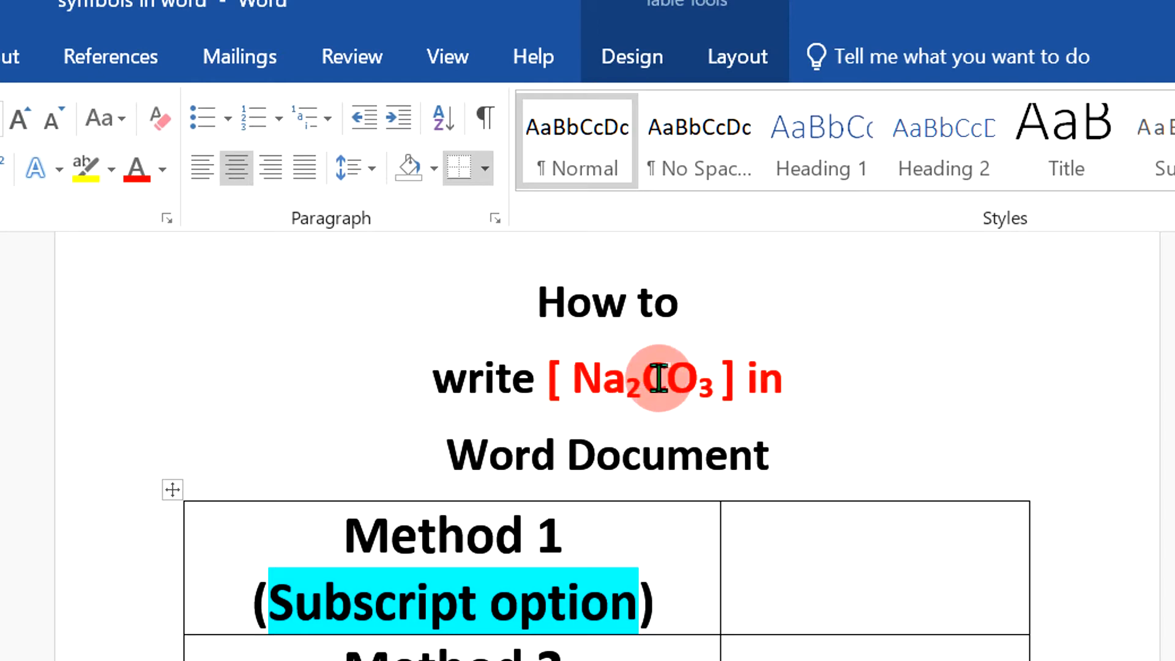
- Enter Na2CO3 in the Method 1 cell and format the 2 and 3 as subscripts with the Subscript button
{"action": "type", "text": "C"}
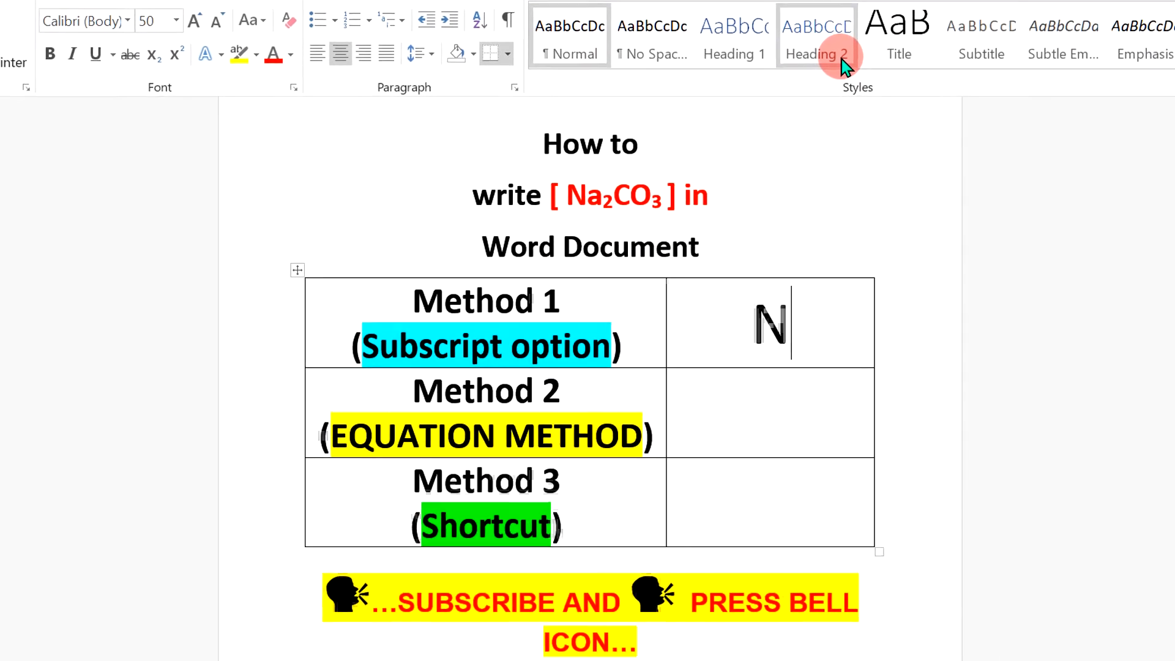
{"action": "type", "text": "Na2CO3"}
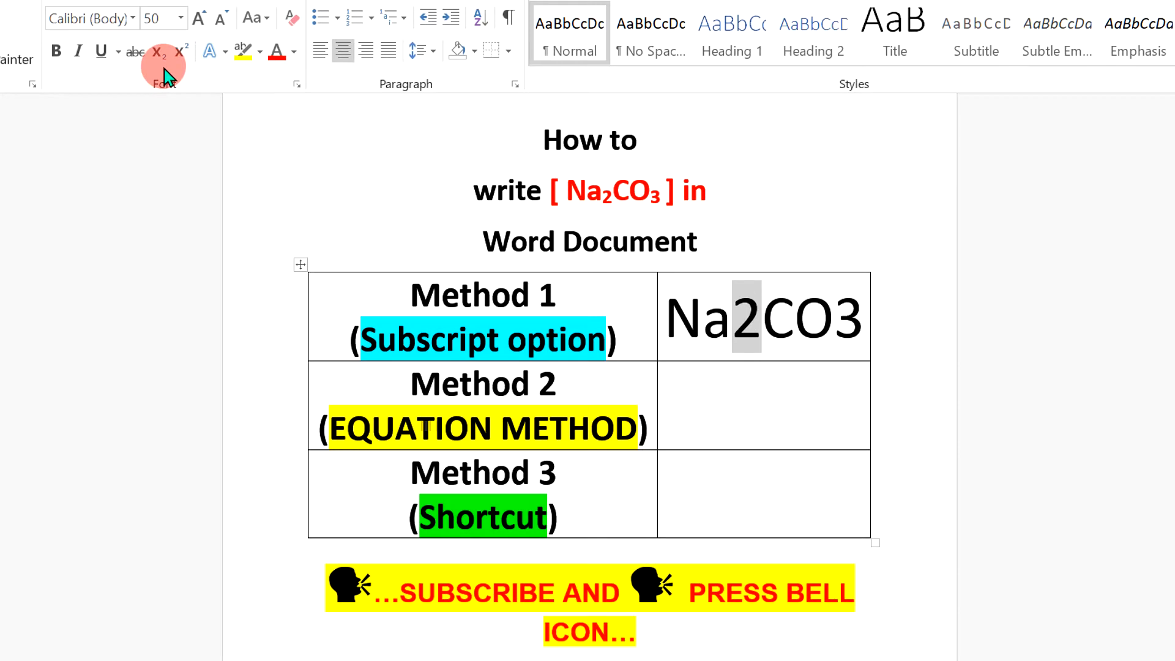
{"action": "left_click", "coordinate": [158, 52]}
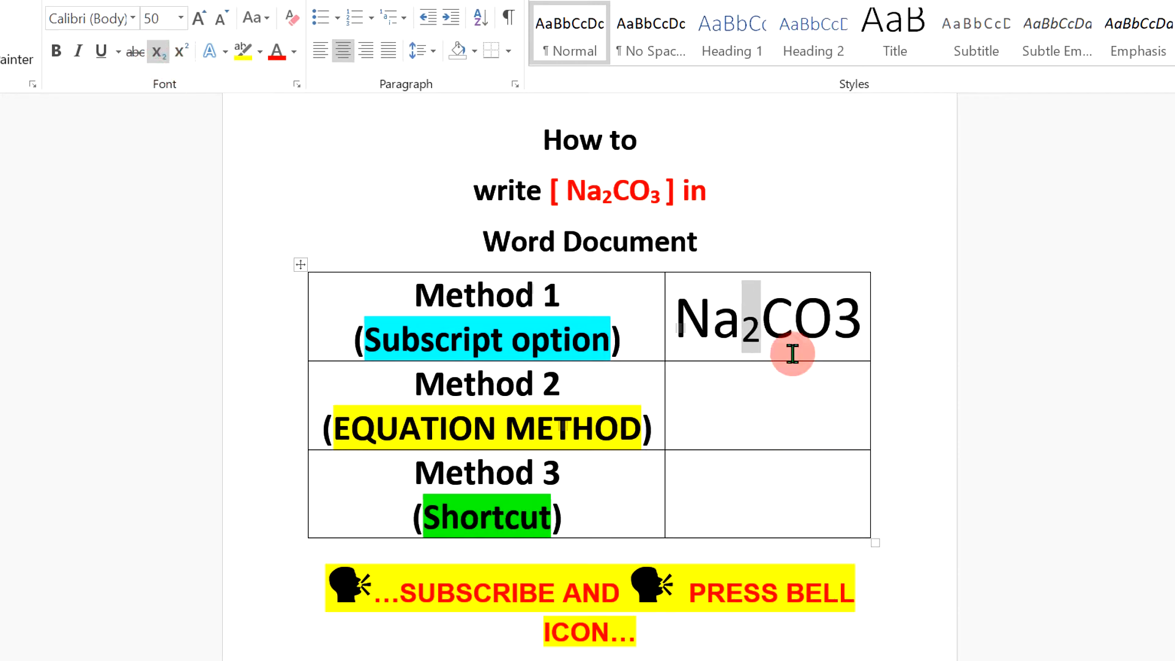
{"action": "mouse_move", "coordinate": [788, 399]}
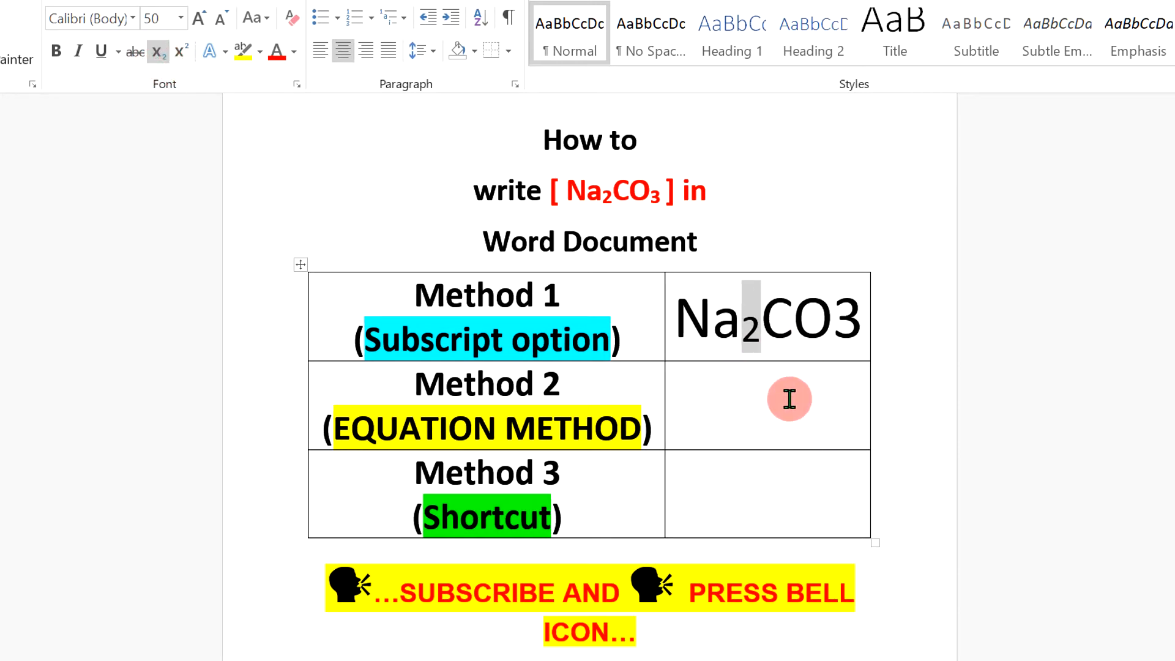
{"action": "mouse_move", "coordinate": [769, 412]}
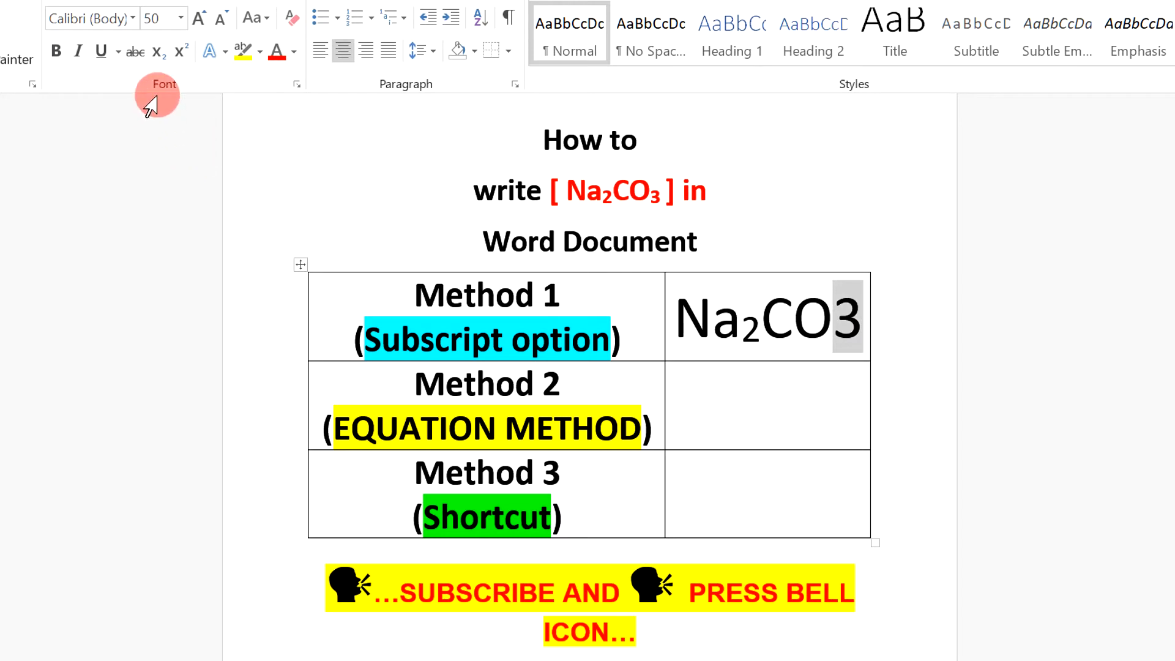
{"action": "left_click", "coordinate": [155, 52]}
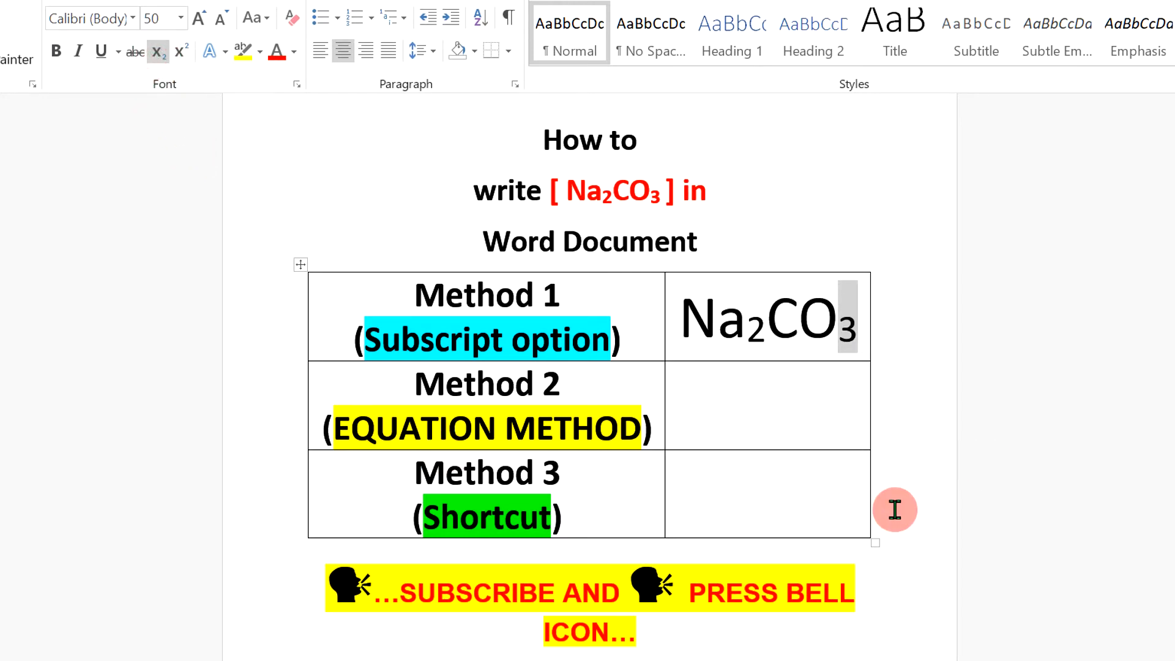
{"action": "mouse_move", "coordinate": [795, 435]}
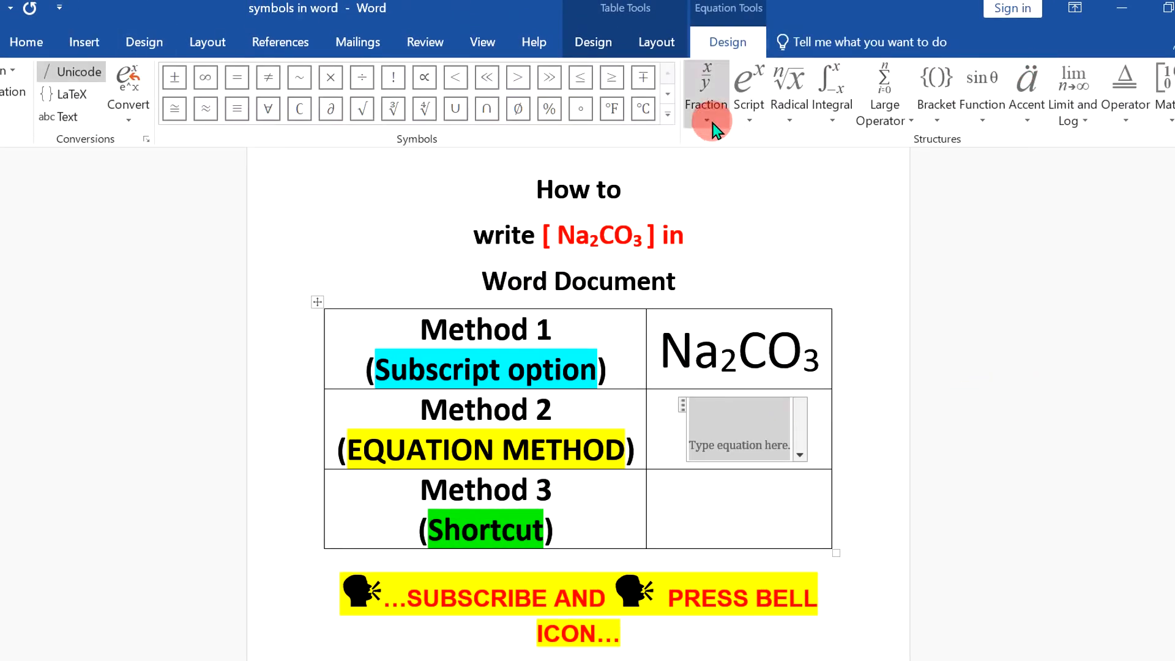
- Insert a Subscript script structure in the equation and fill it with Na and 2
{"action": "left_click", "coordinate": [746, 89]}
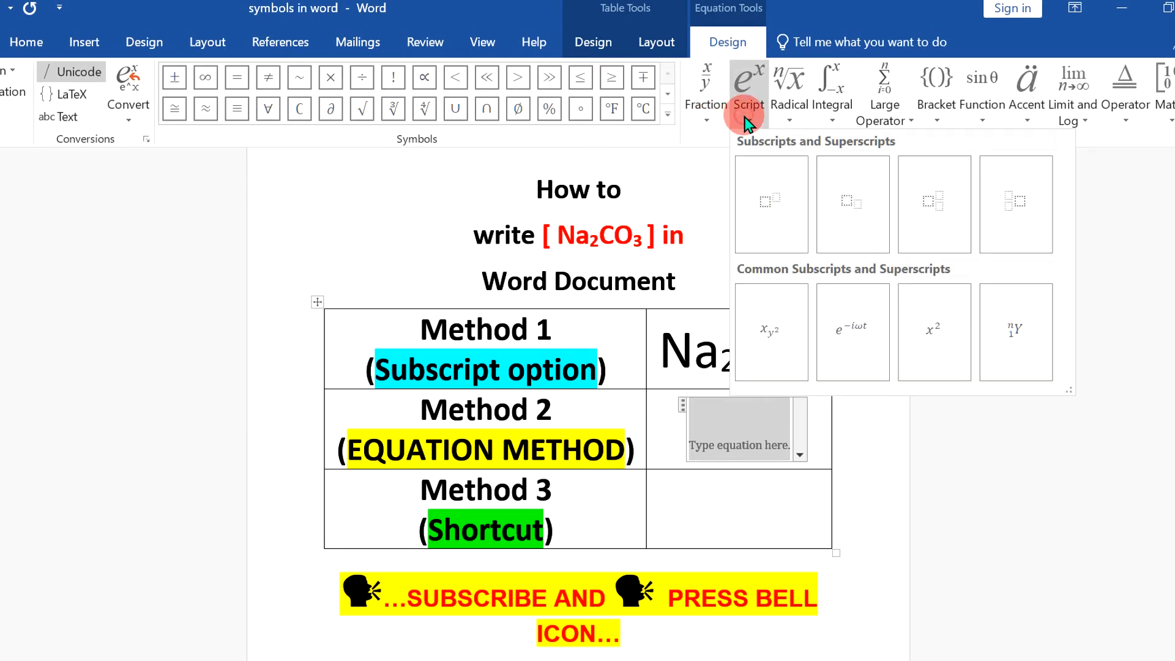
{"action": "mouse_move", "coordinate": [852, 202]}
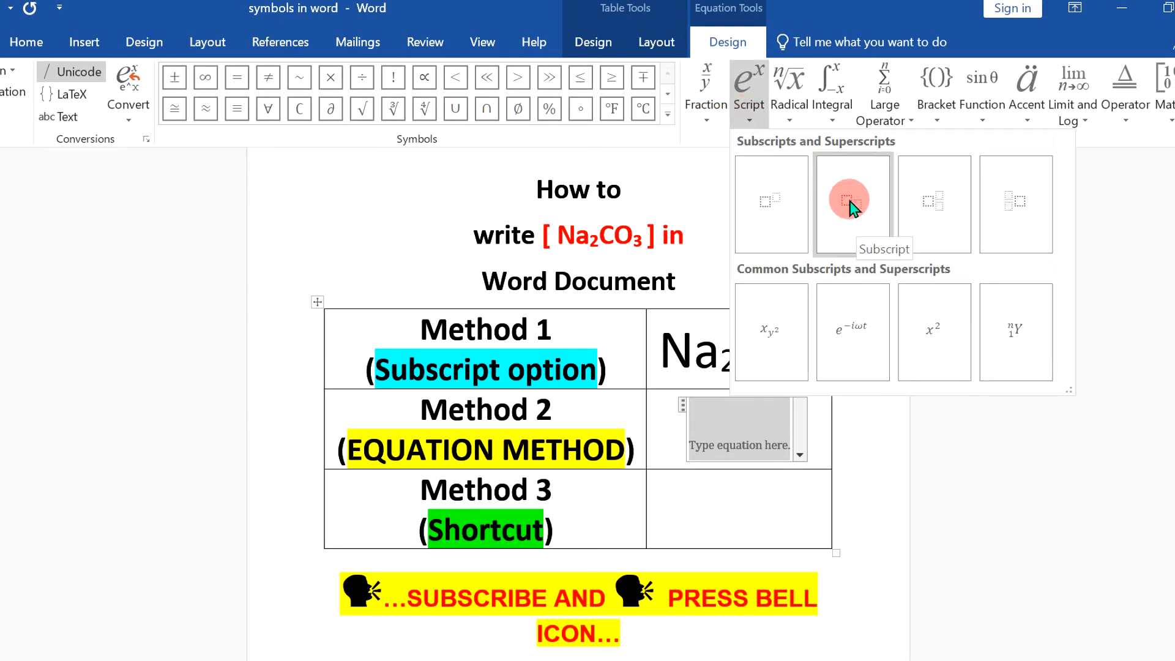
{"action": "left_click", "coordinate": [852, 204]}
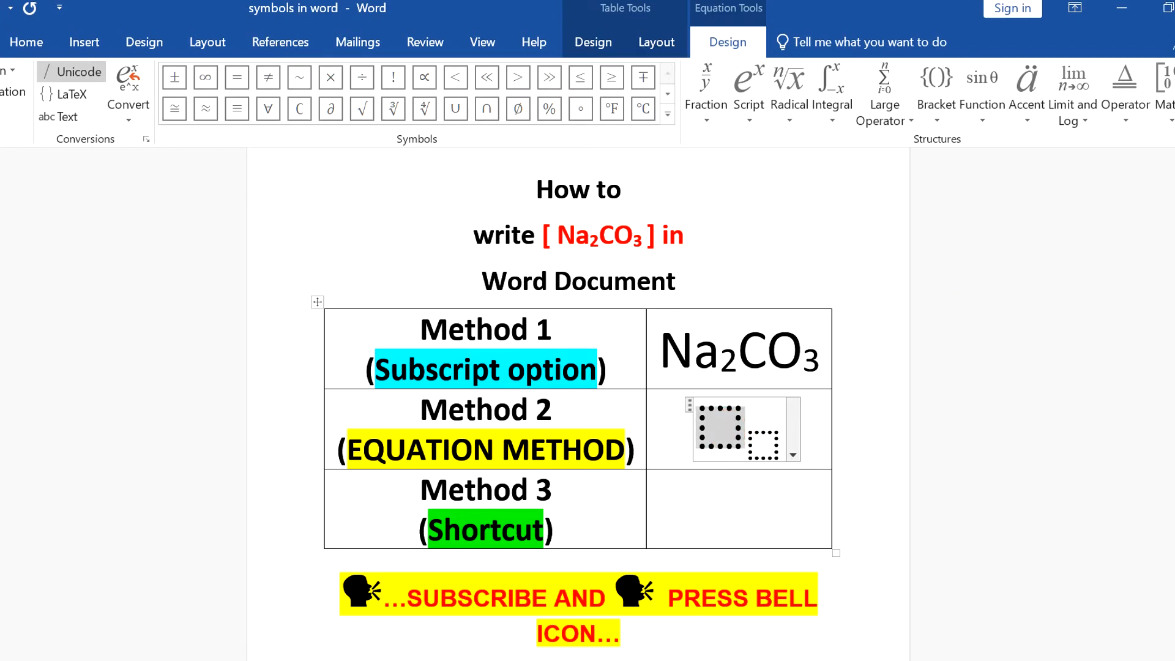
{"action": "type", "text": "Na"}
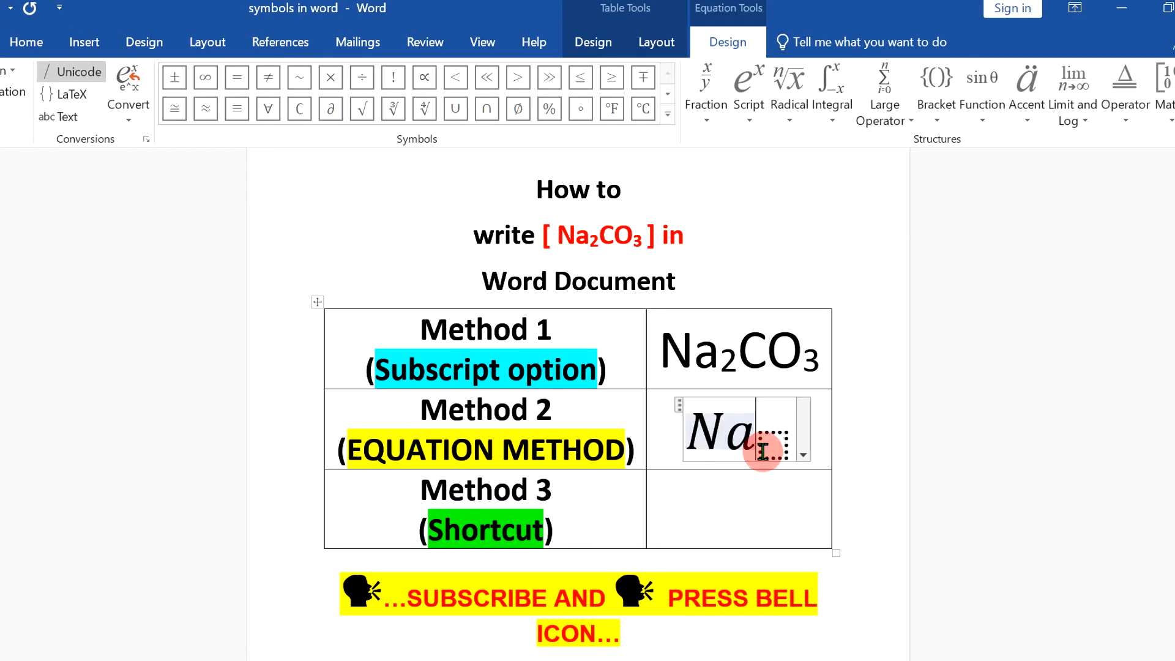
{"action": "type", "text": "2"}
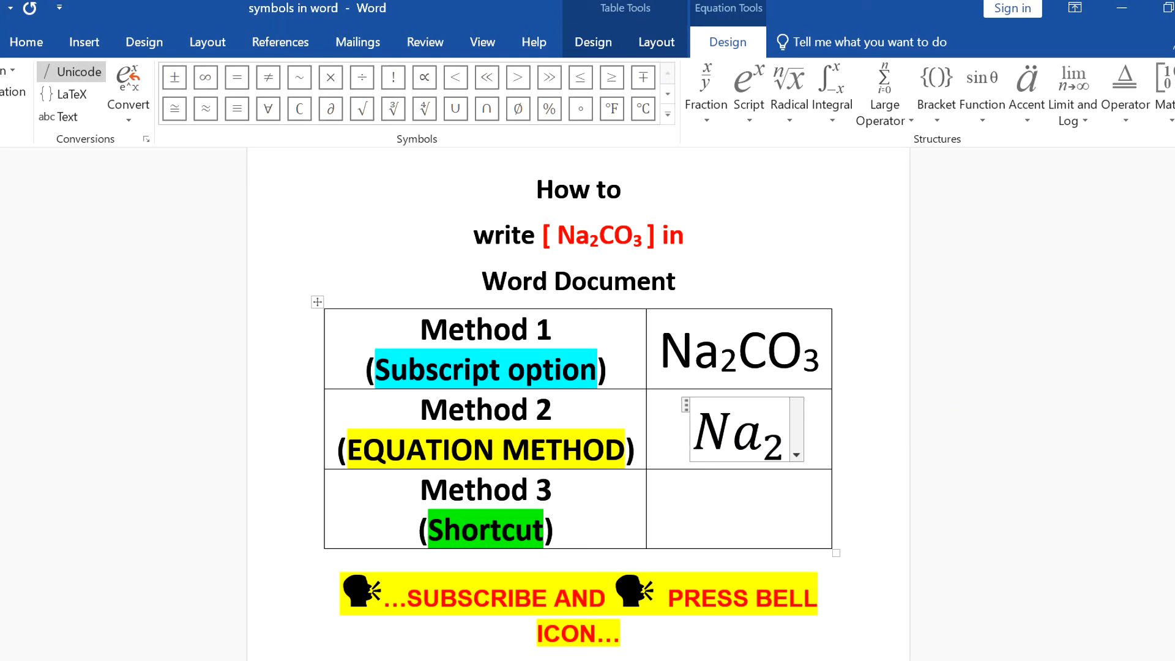
- Add a second Subscript structure holding CO and 3, completing the equation Na₂CO₃
{"action": "left_click", "coordinate": [747, 90]}
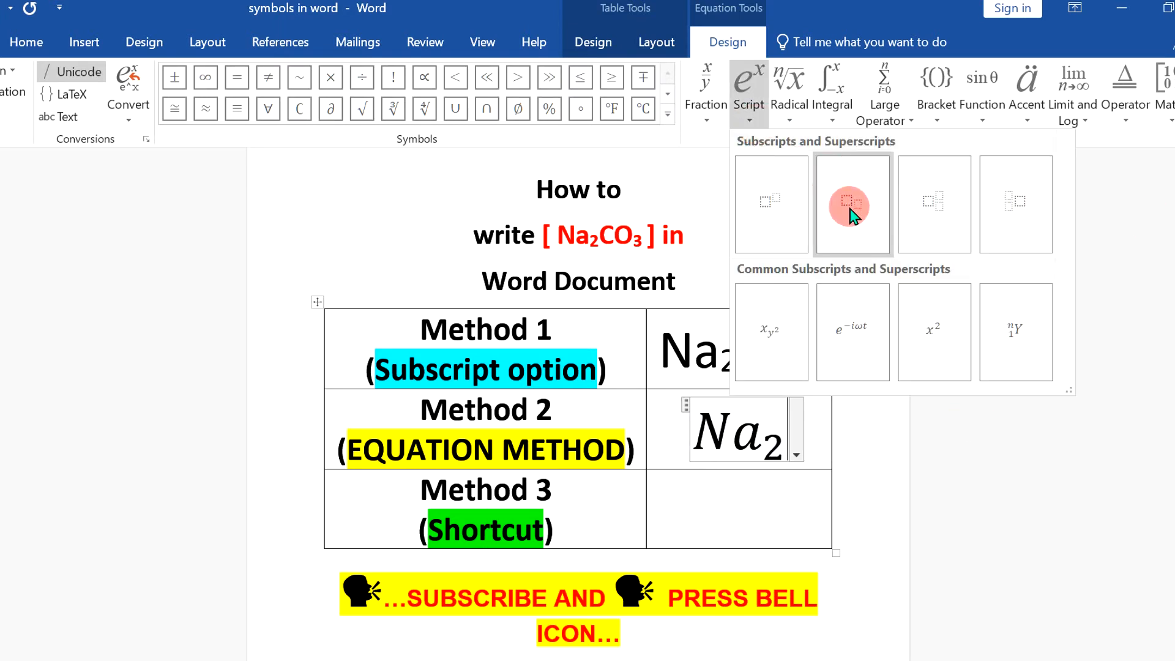
{"action": "mouse_move", "coordinate": [853, 188]}
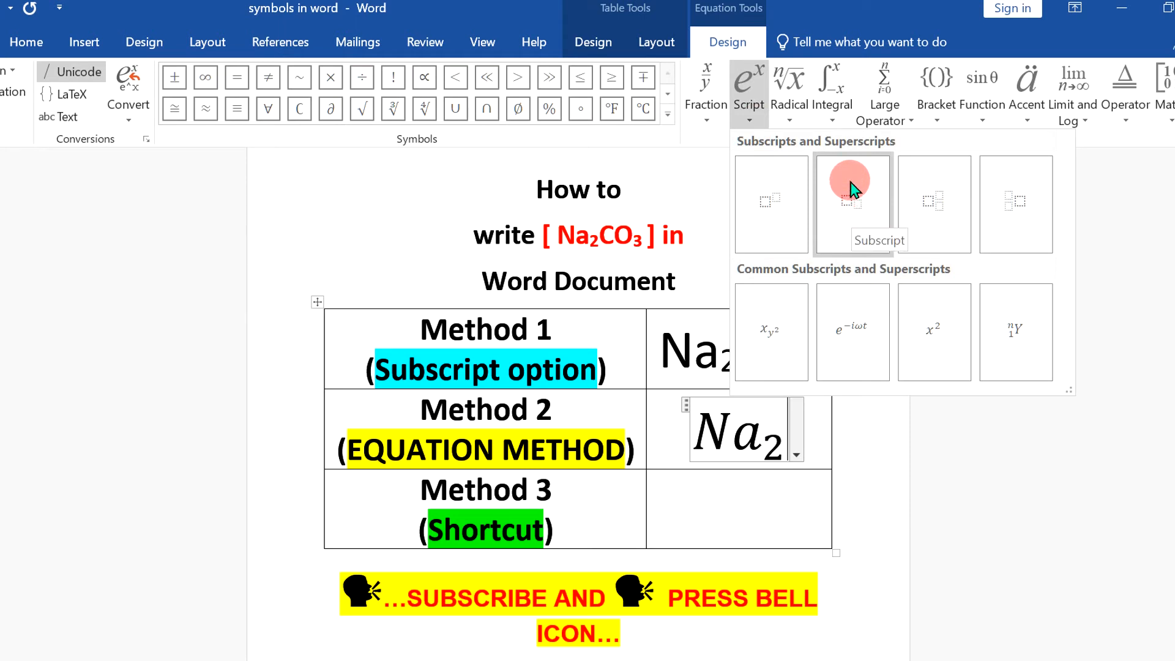
{"action": "left_click", "coordinate": [851, 204]}
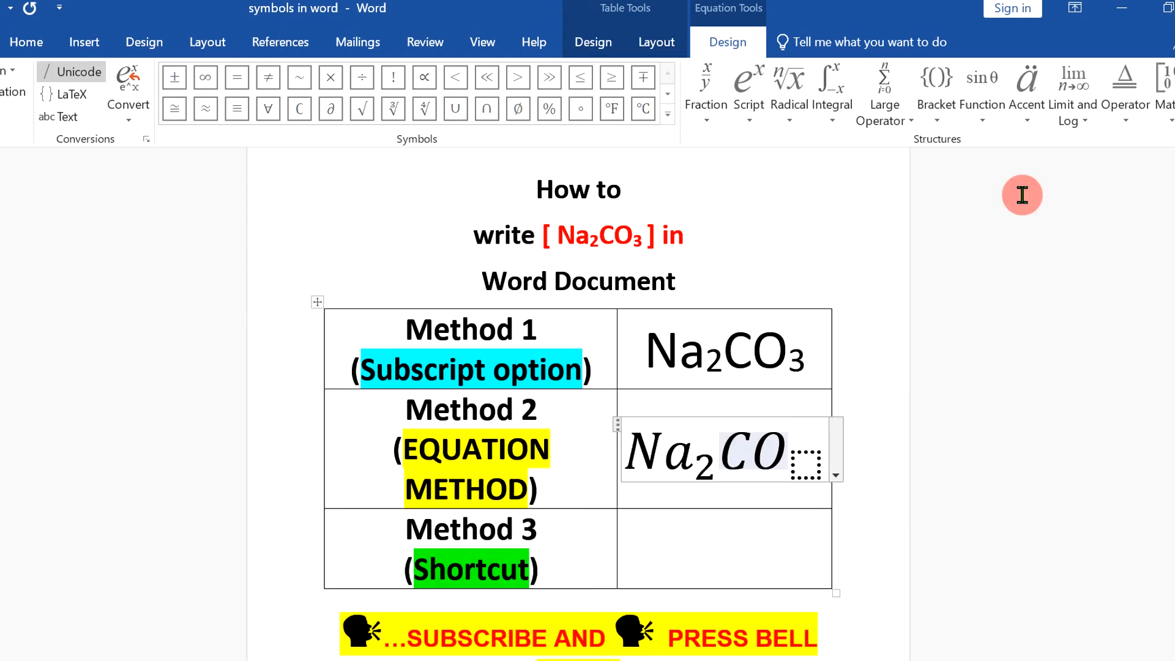
{"action": "type", "text": "3"}
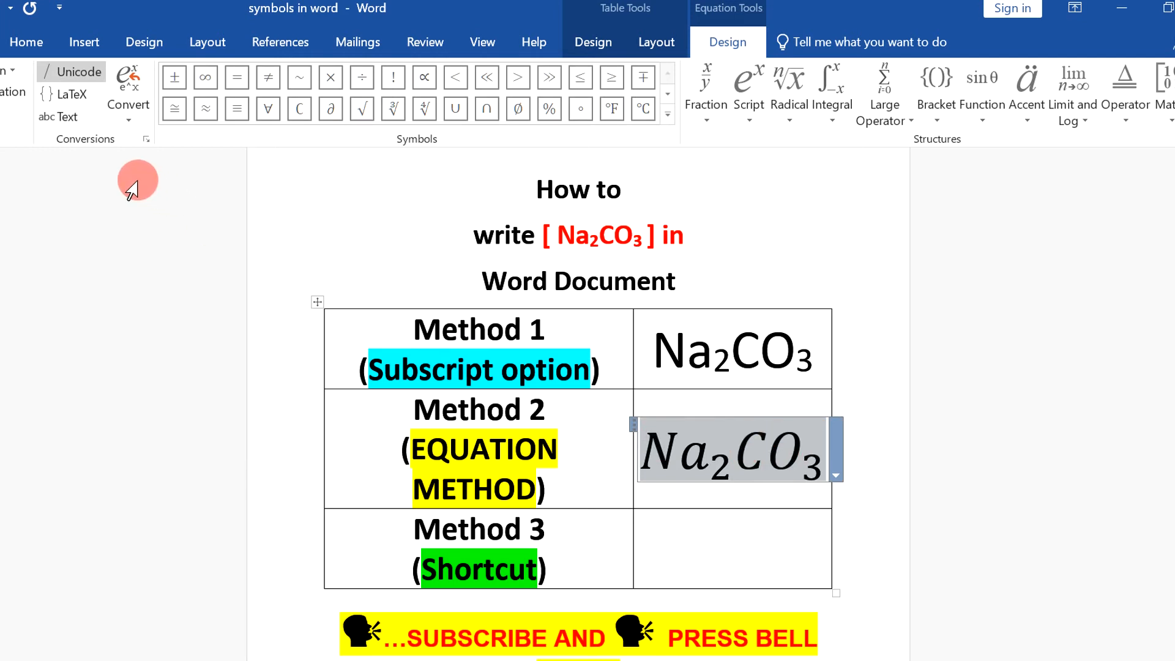
{"action": "mouse_move", "coordinate": [59, 117]}
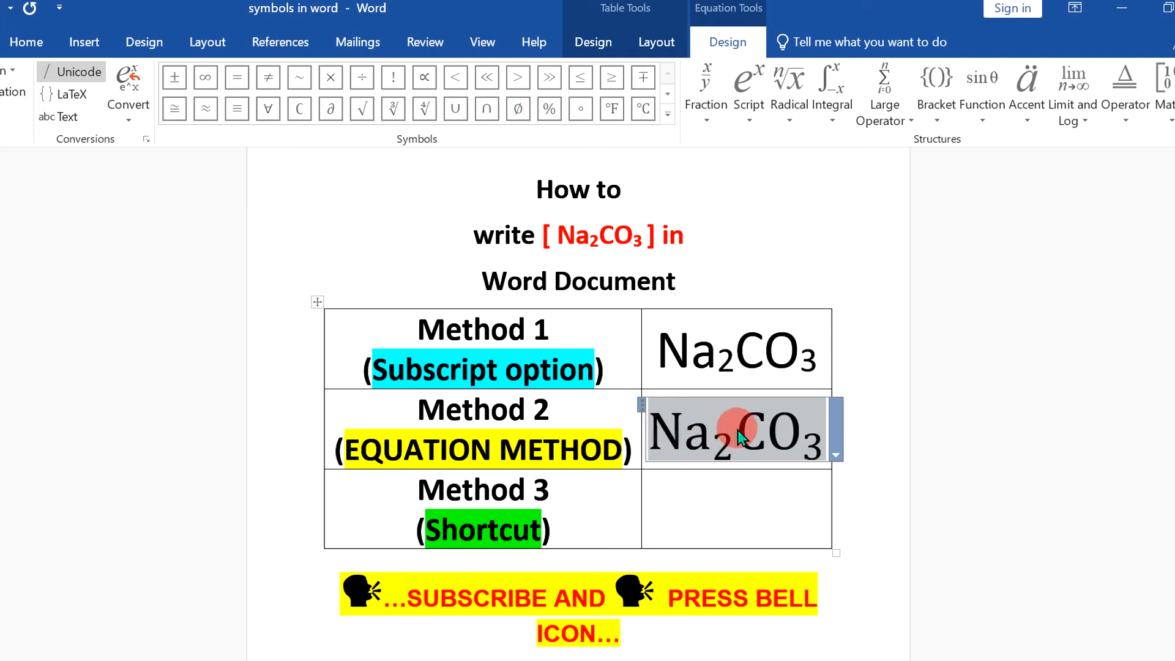
{"action": "mouse_move", "coordinate": [752, 508]}
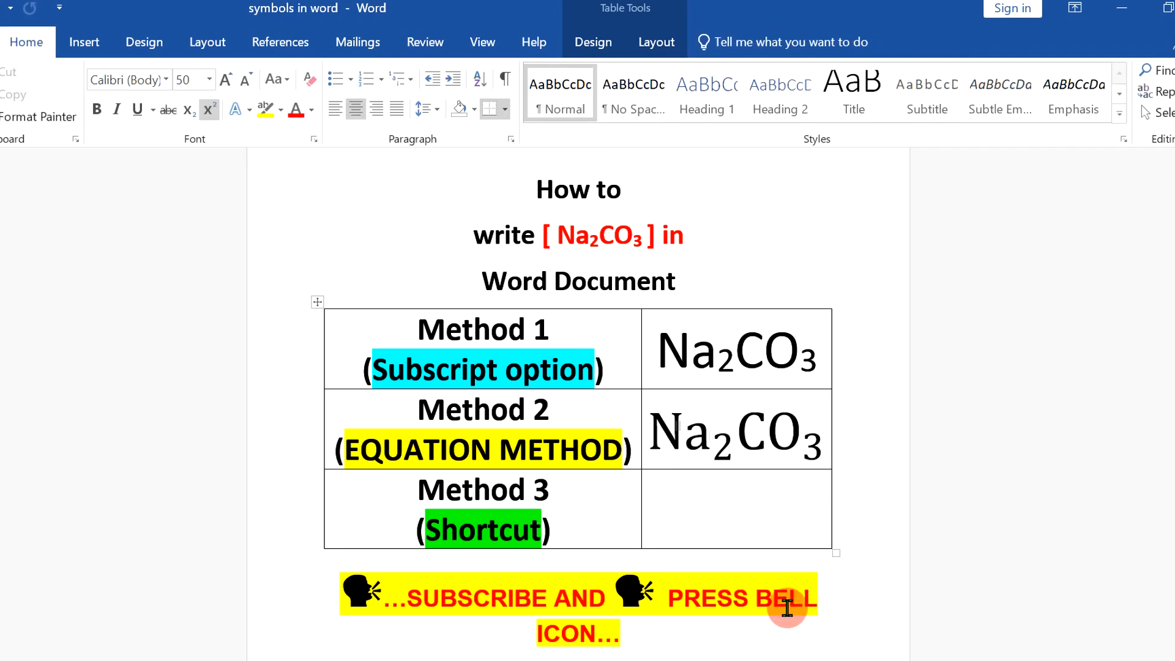
- Enter Na2CO3 in the Method 3 cell with 2 and 3 lowered via the Ctrl+= subscript shortcut
{"action": "type", "text": "Na2CO3"}
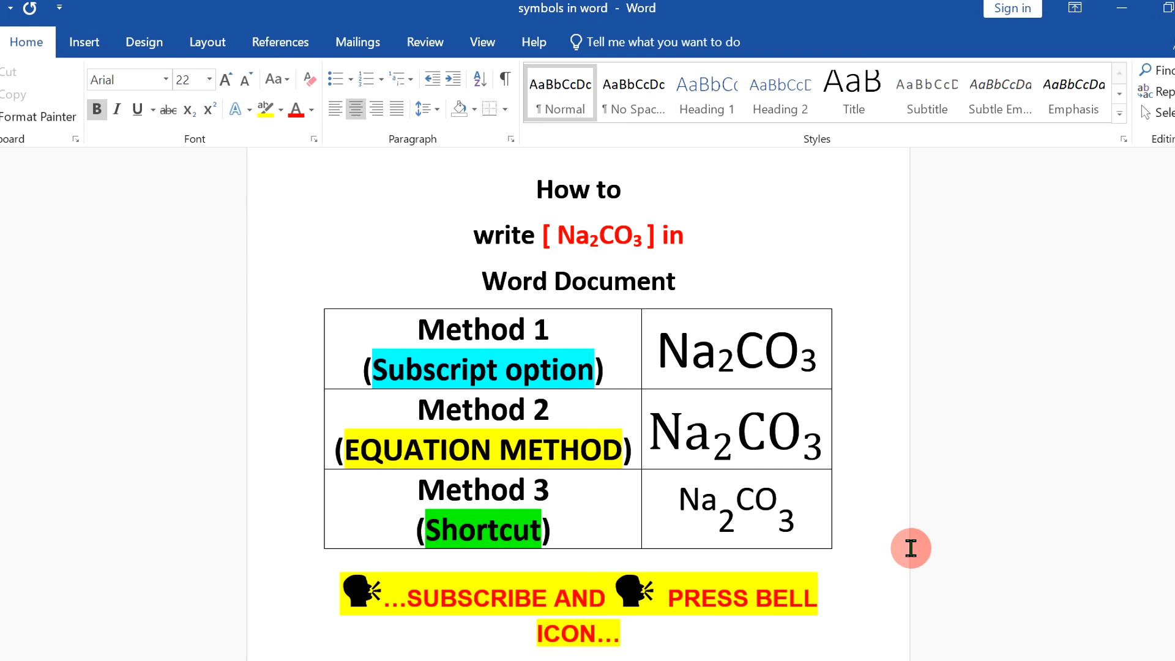
{"action": "left_click", "coordinate": [625, 632]}
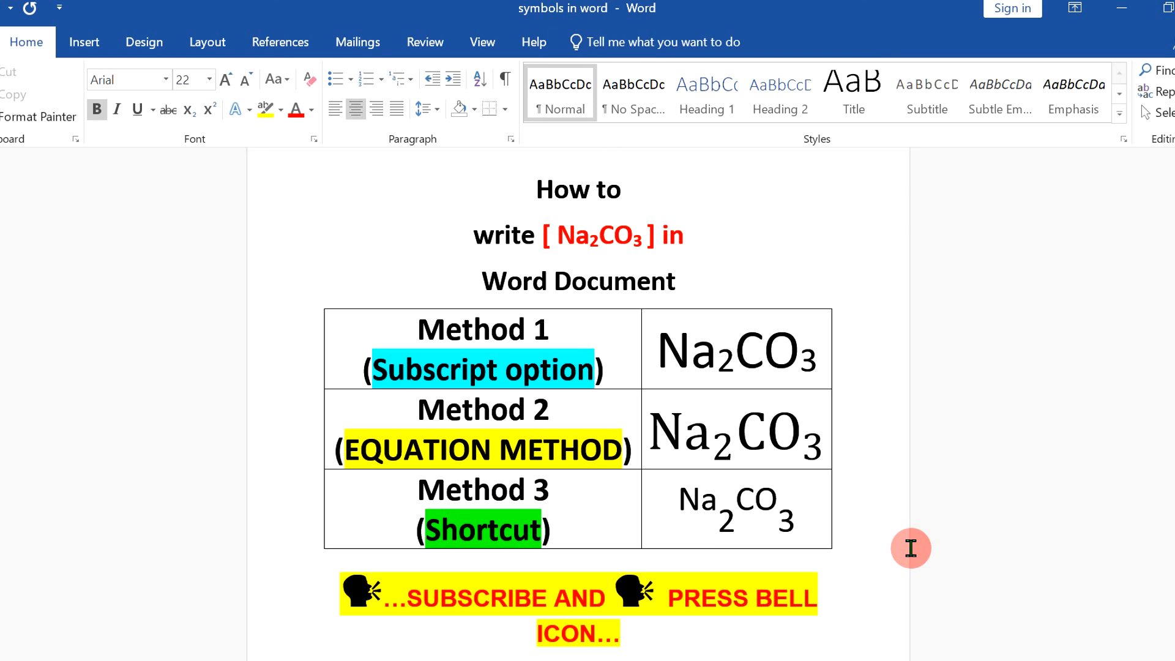
{"action": "left_click", "coordinate": [625, 633]}
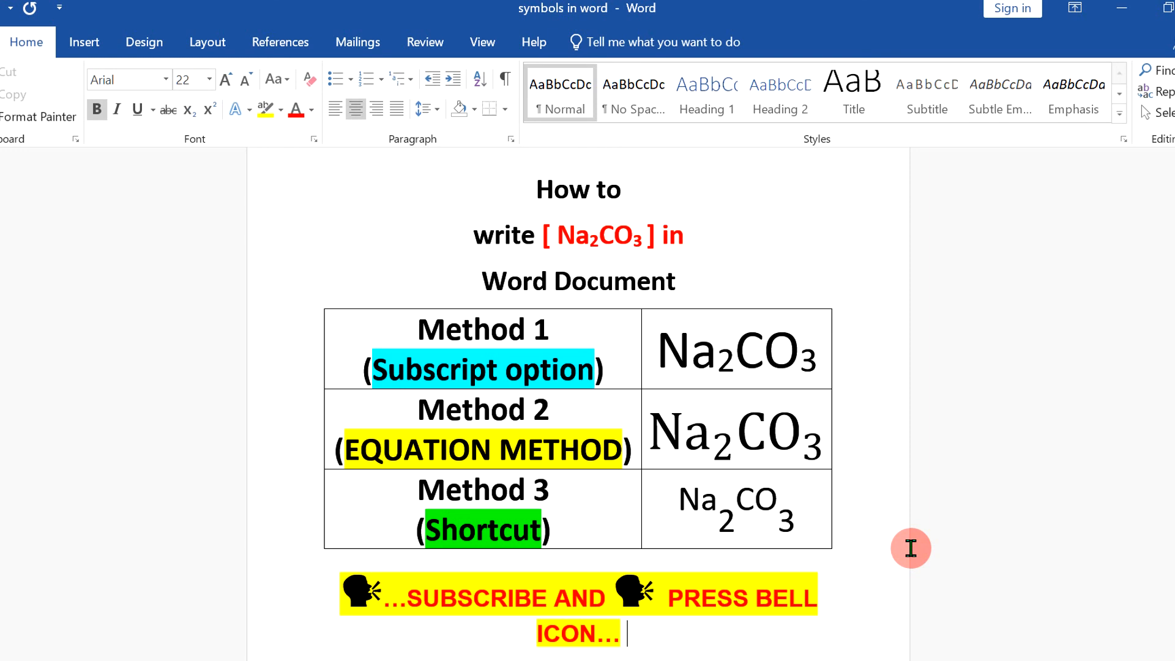
{"action": "mouse_move", "coordinate": [956, 624]}
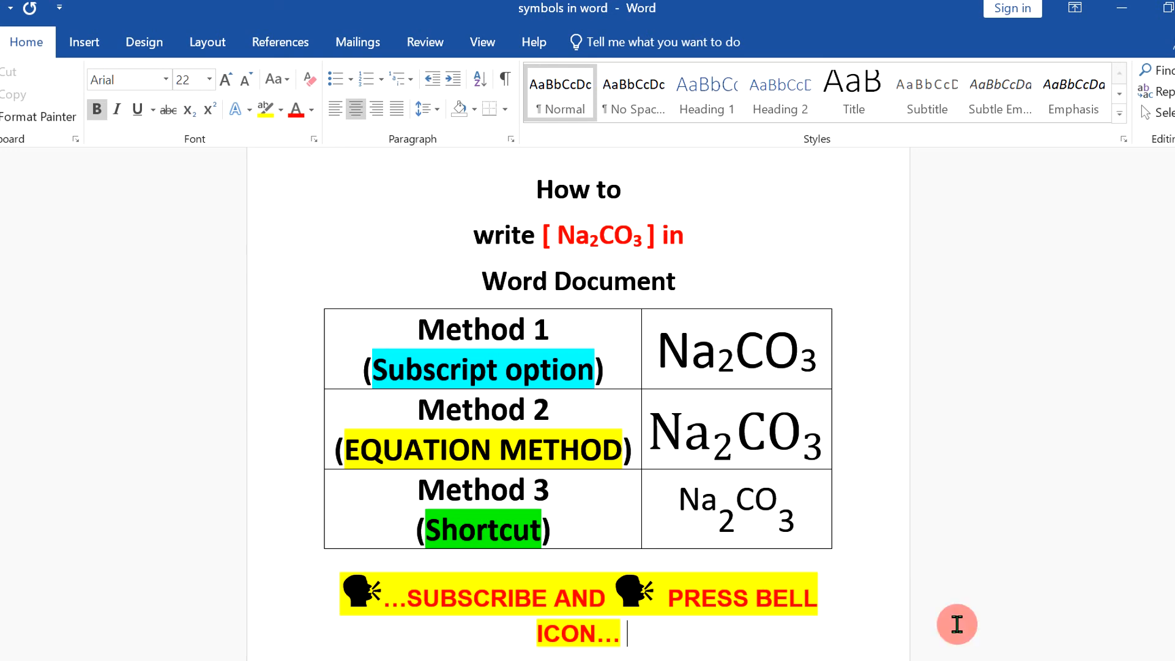